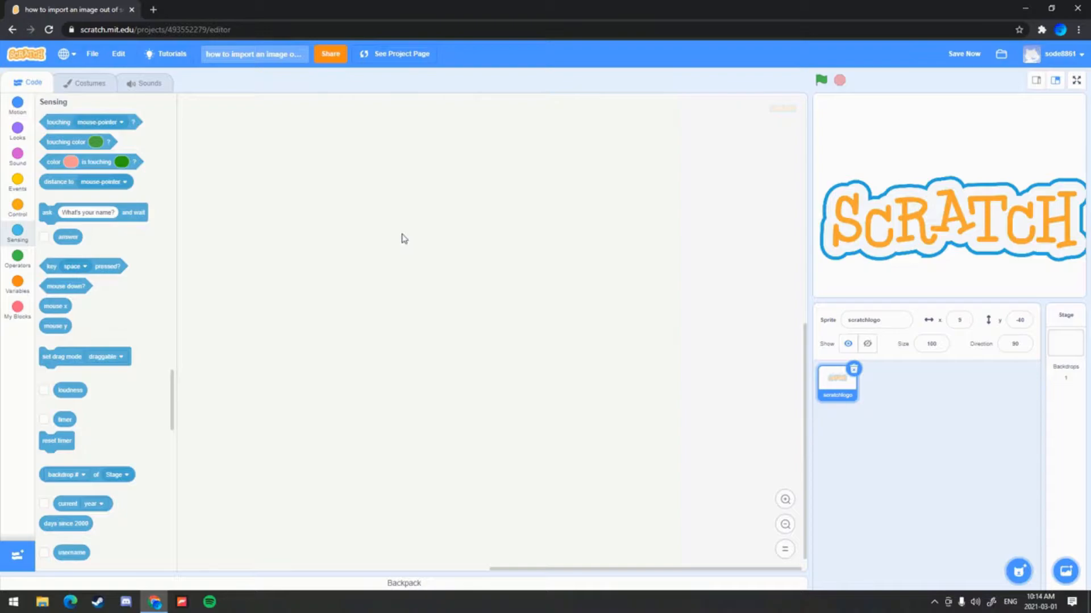
mouse_move(624, 365)
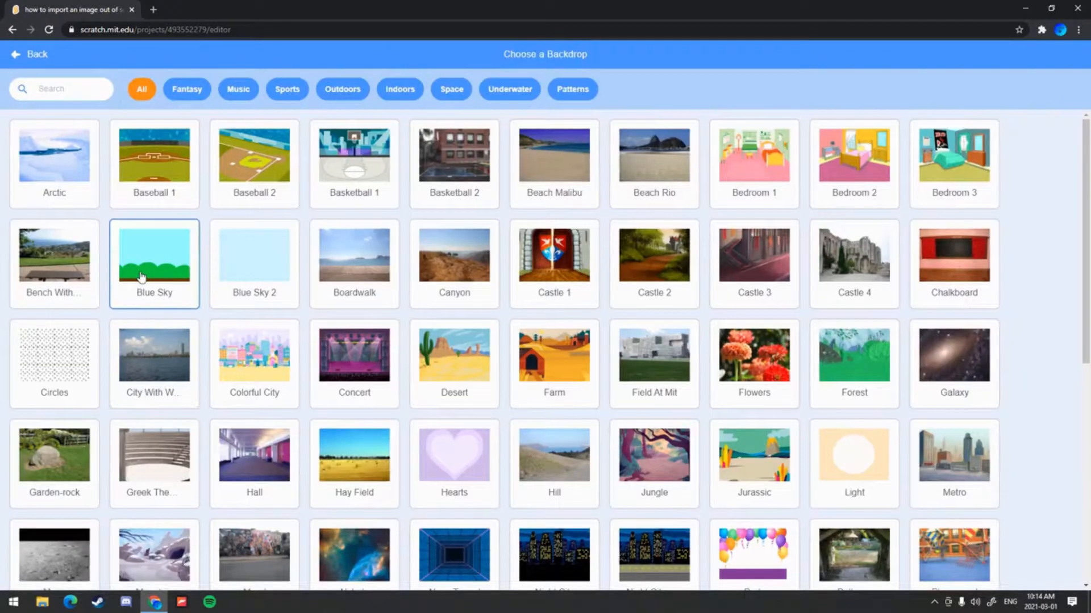
- Choose Blue Sky as the stage backdrop and remove the Scratch logo sprite
left_click(153, 254)
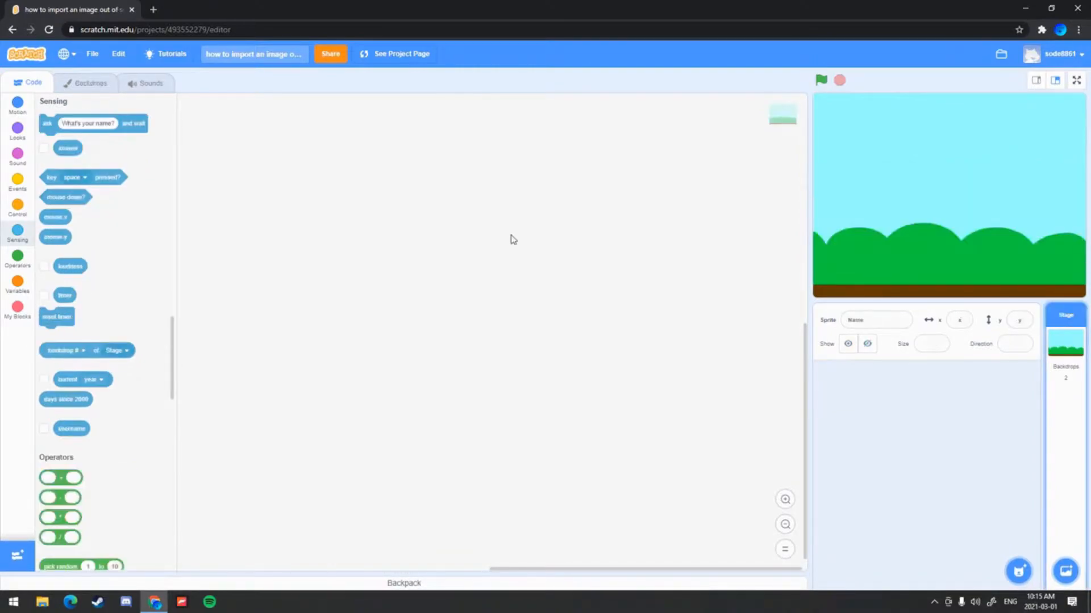
mouse_move(471, 229)
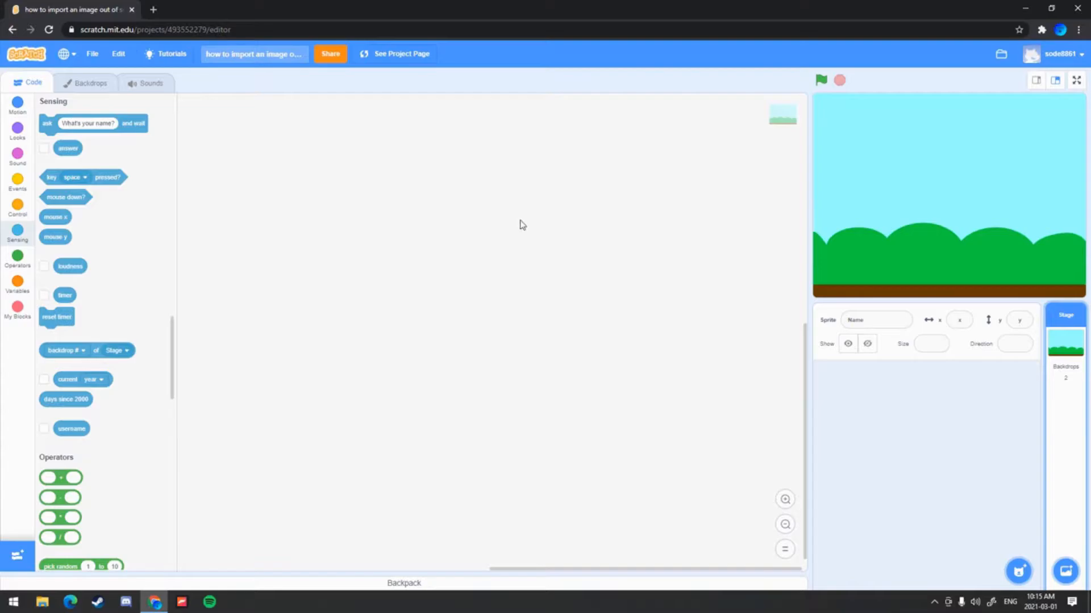
- In a new tab, run a Google Images search for 'tsunami'
left_click(152, 9)
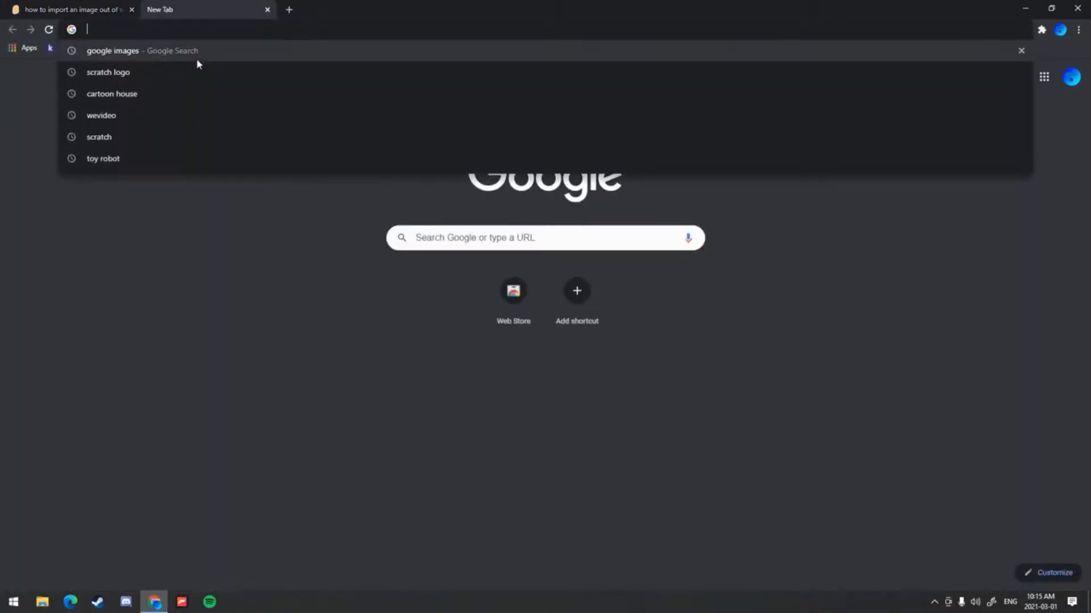
type("googel")
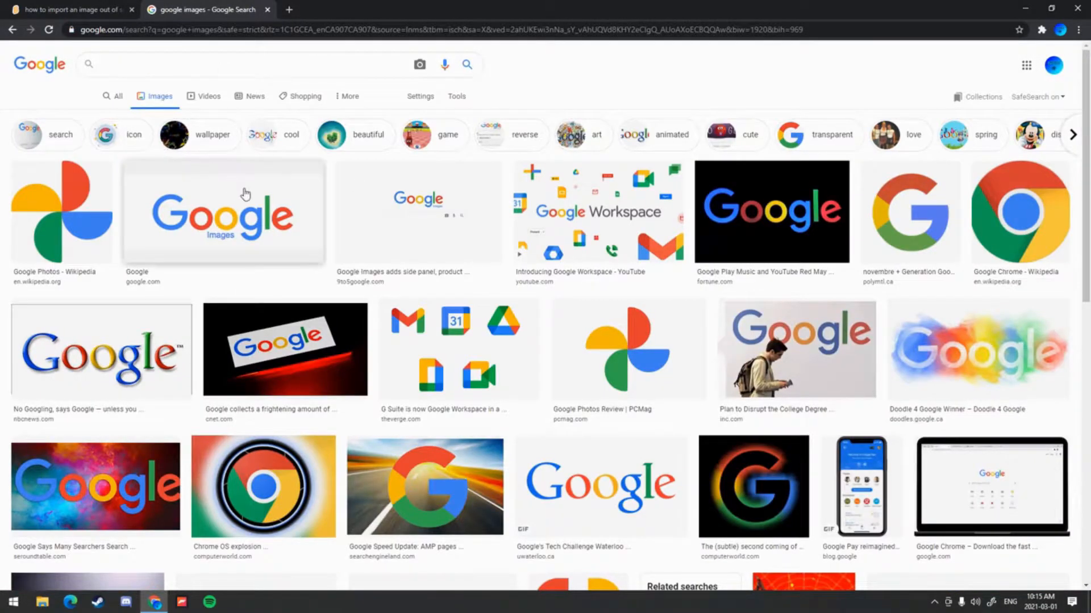
type("tsunami")
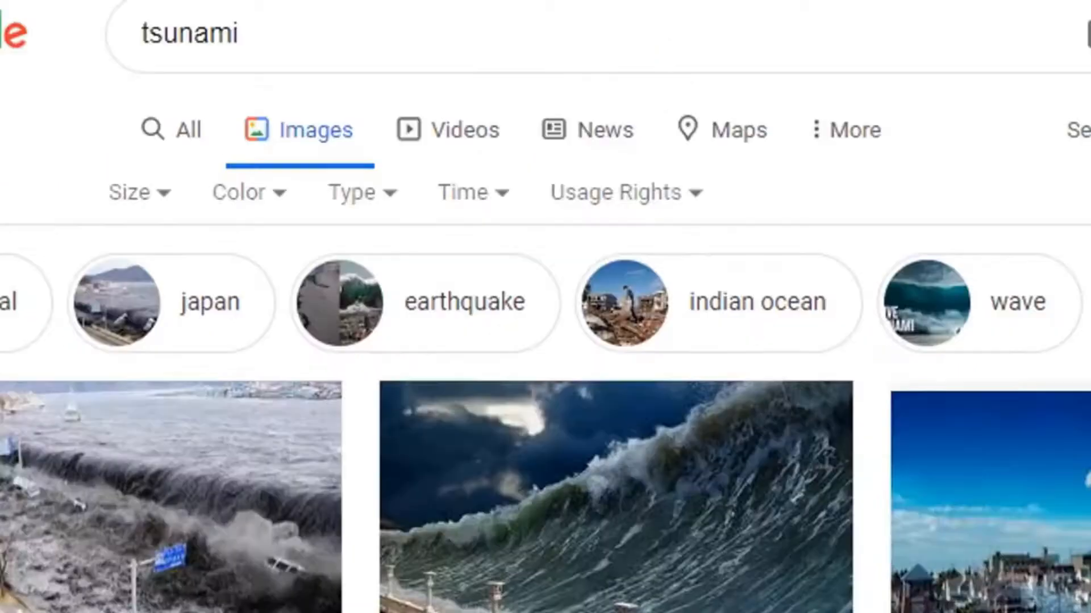
- Filter results to transparent GIFs and download the watercolour wave animation
left_click(249, 193)
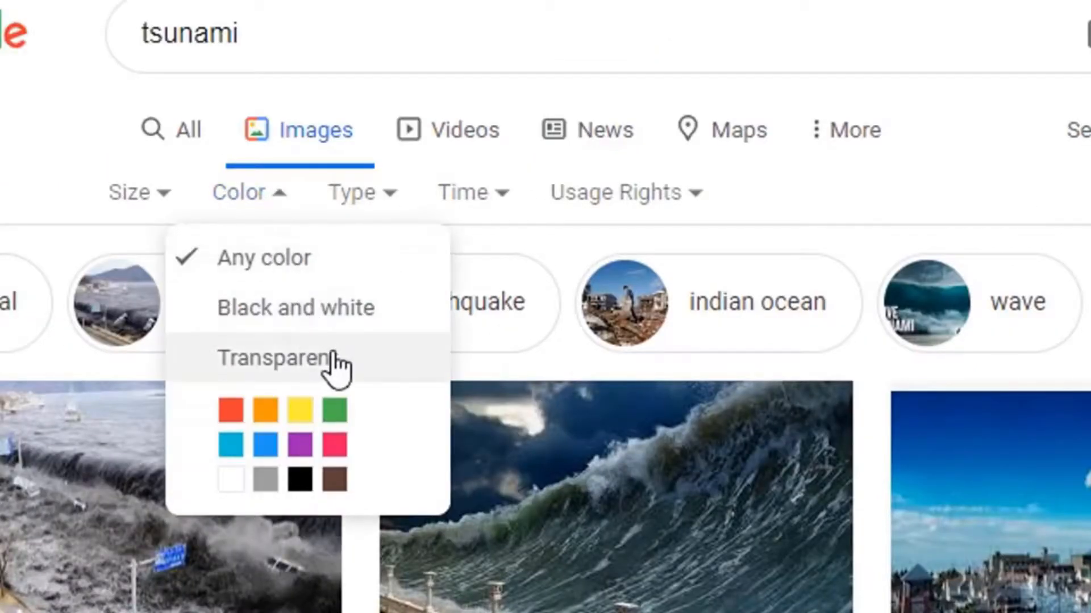
left_click(277, 357)
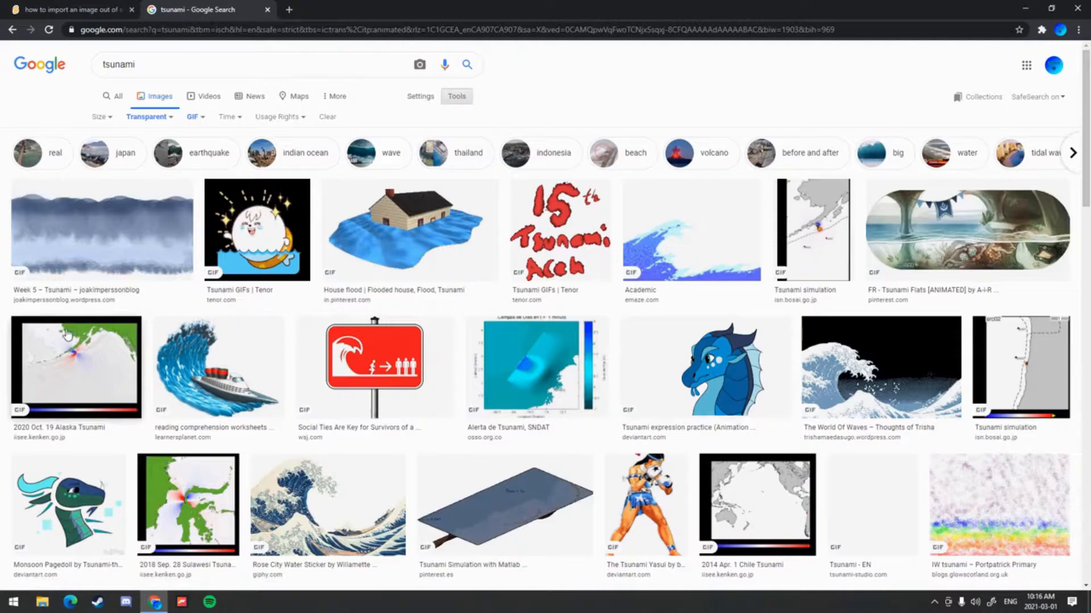
left_click(100, 230)
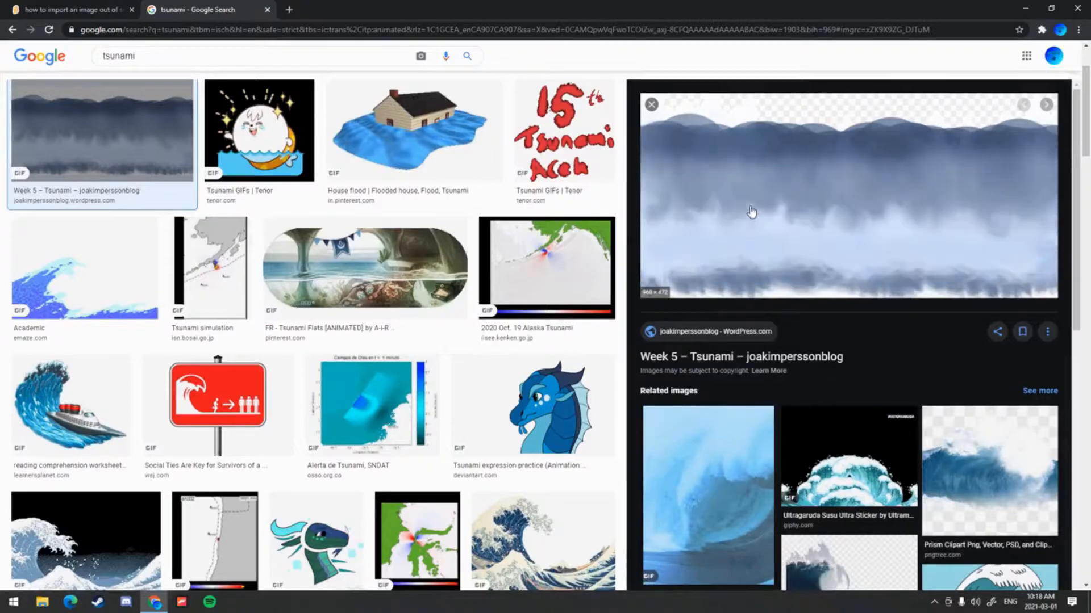
mouse_move(818, 212)
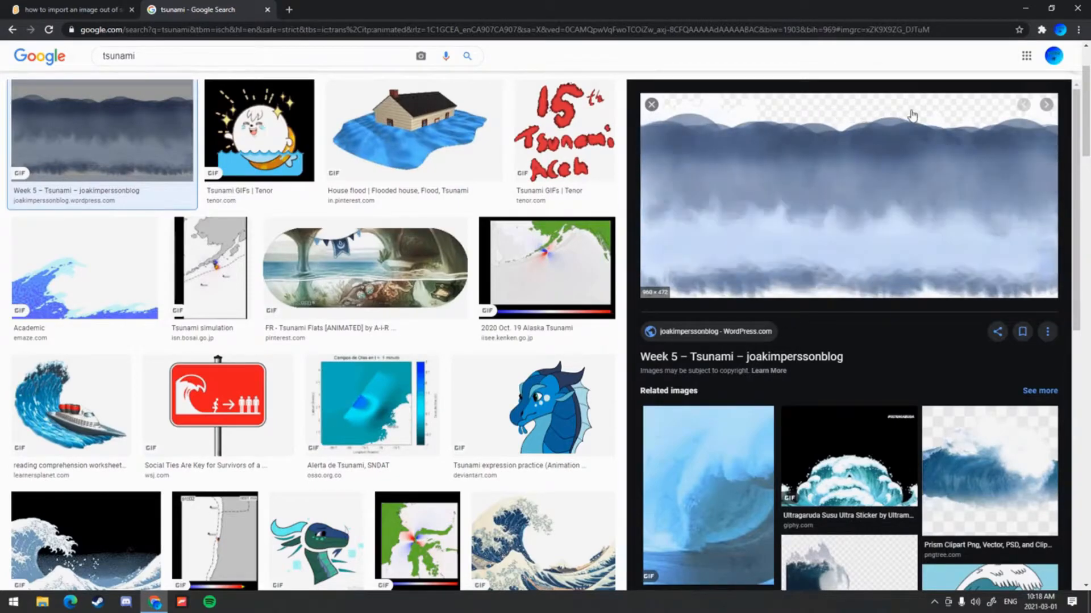
mouse_move(750, 185)
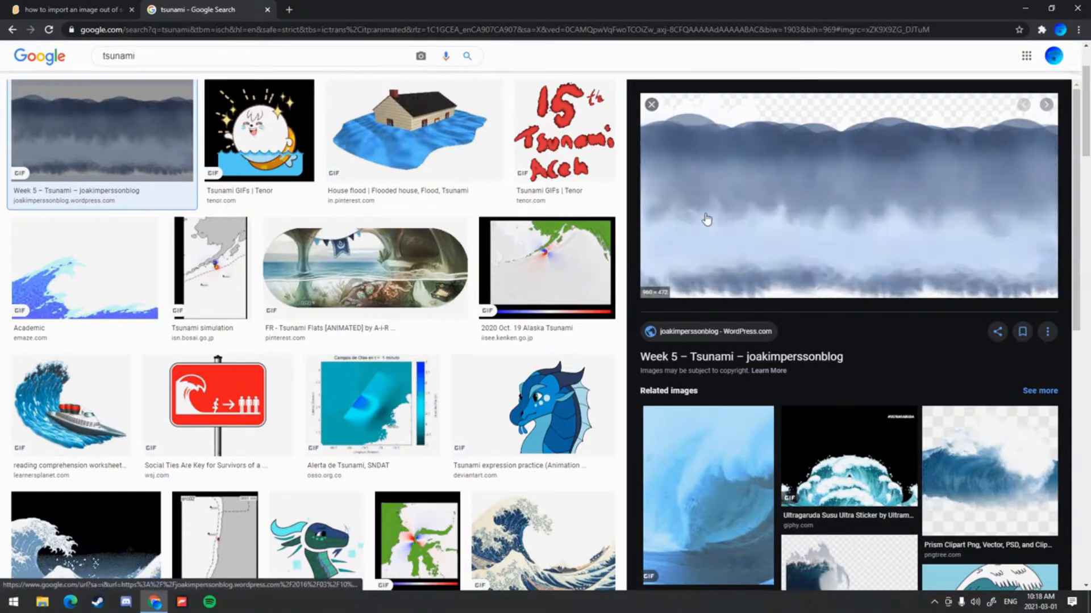
mouse_move(717, 205)
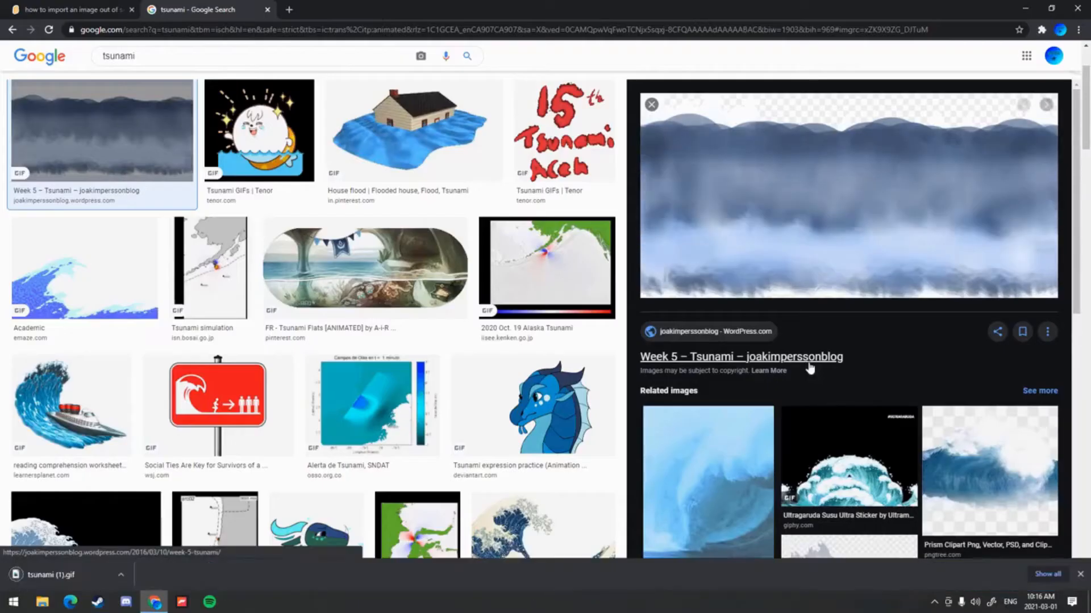
left_click(70, 9)
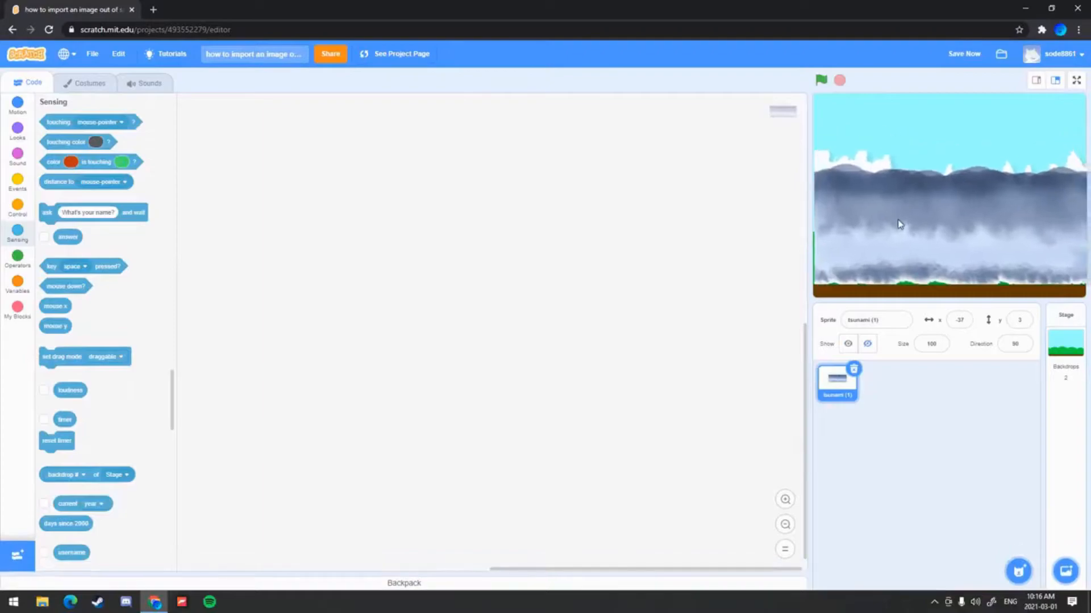
- Upload tsunami (1).gif as a sprite and position its wave across the sky above the grass
left_click_drag(898, 224, 915, 194)
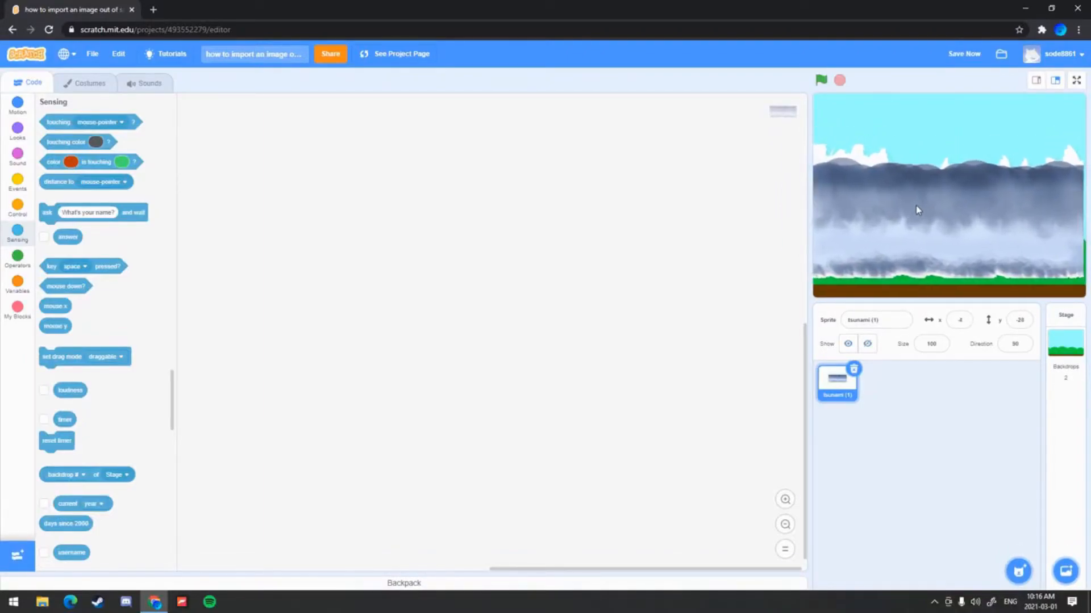
mouse_move(861, 222)
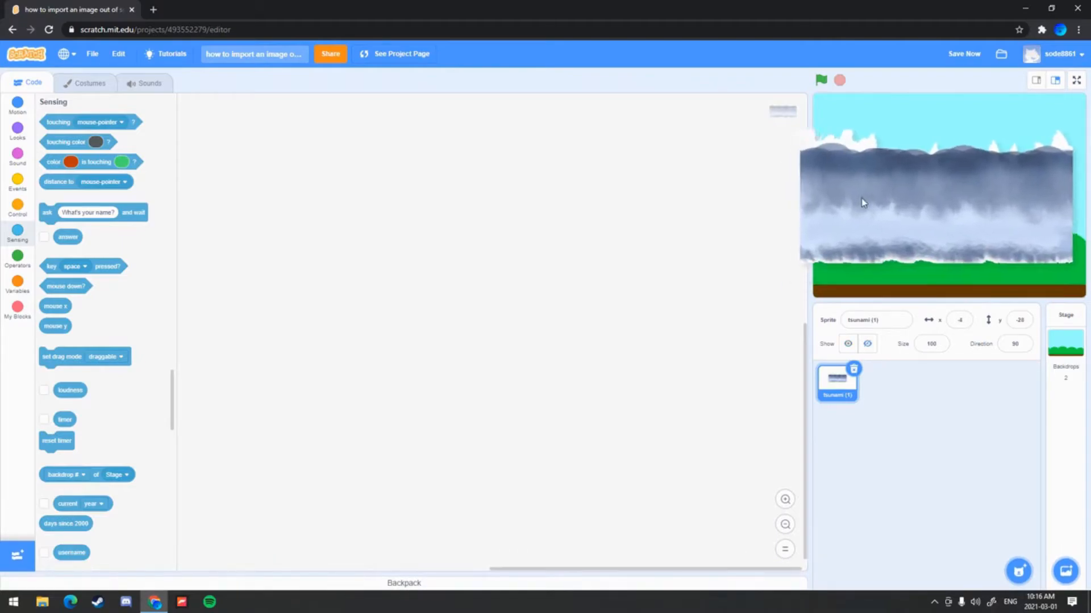
left_click(17, 182)
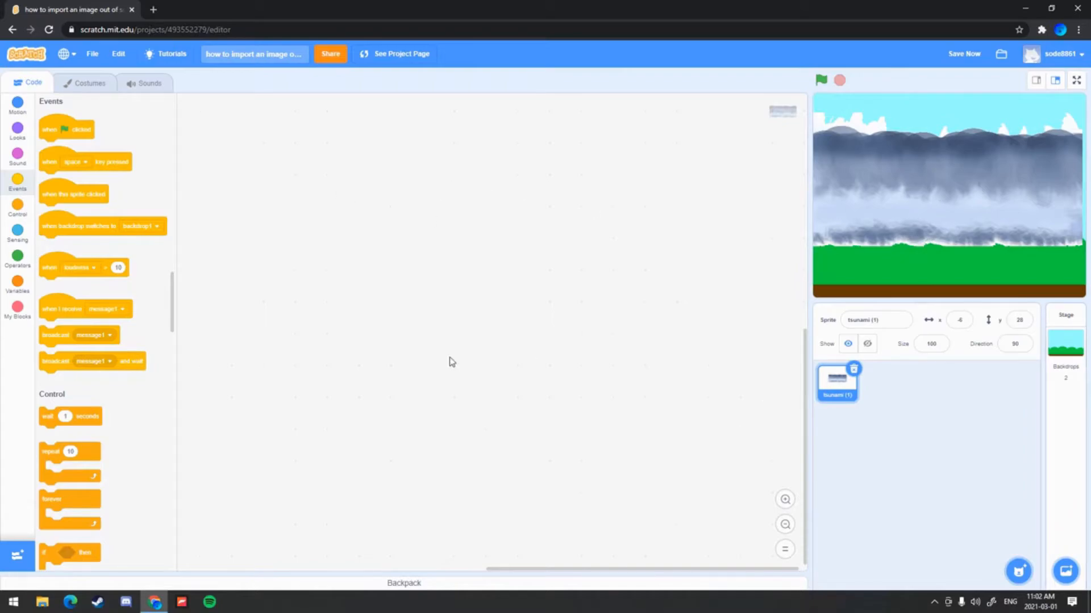
mouse_move(916, 205)
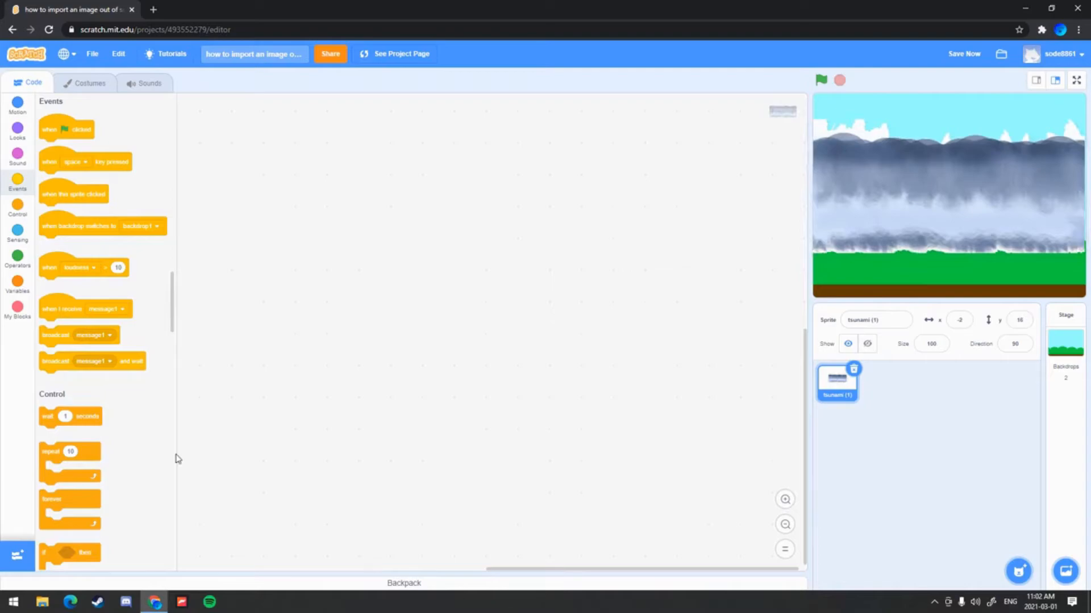
- Start the script with a green-flag block that switches costume to tsunami (1)4
left_click_drag(66, 128, 544, 330)
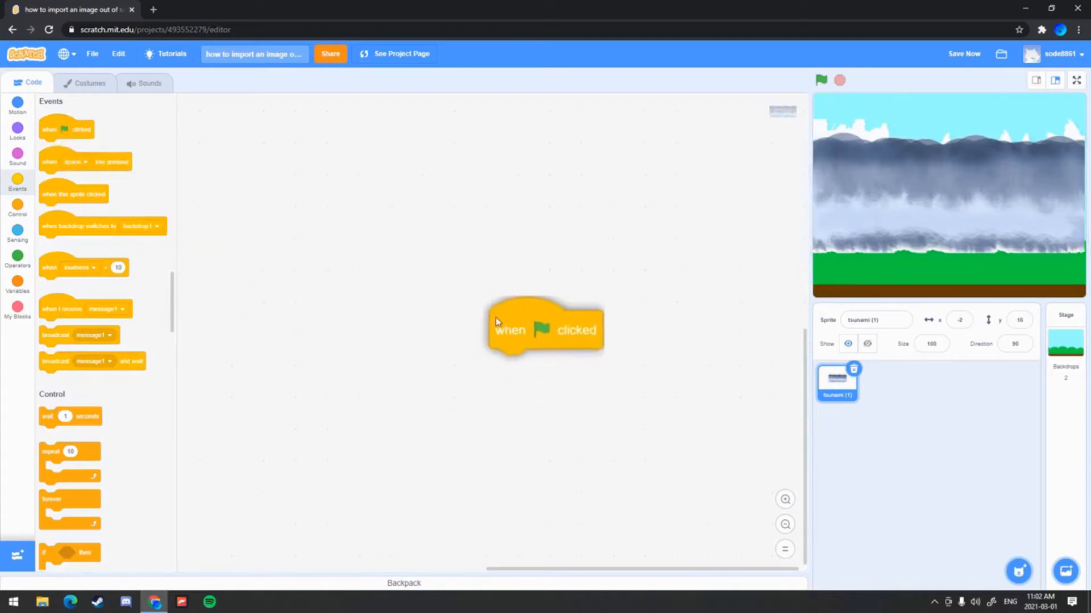
left_click_drag(544, 329, 503, 299)
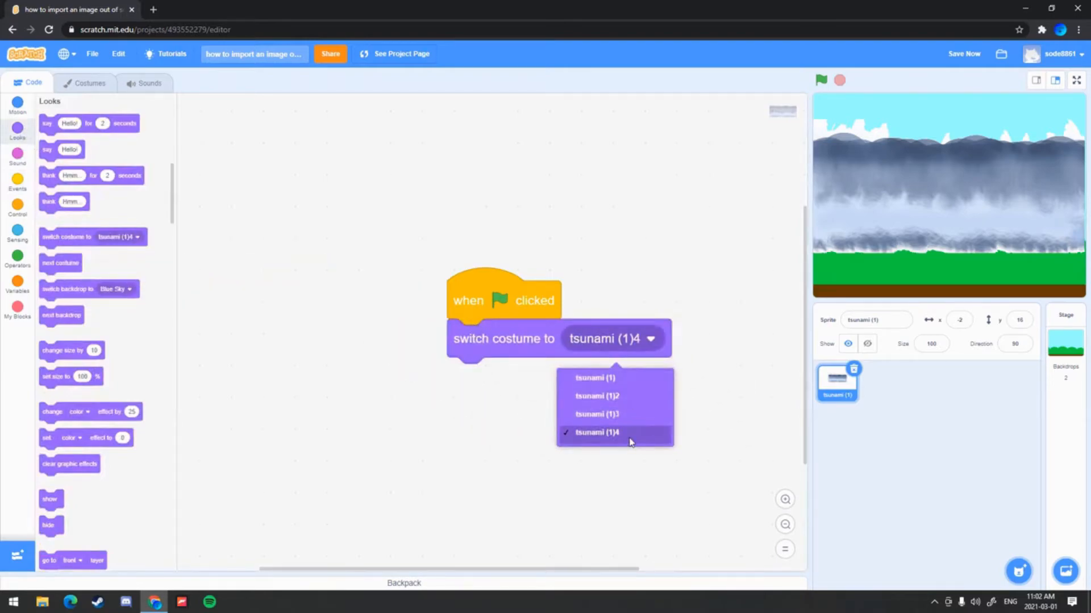
left_click(17, 282)
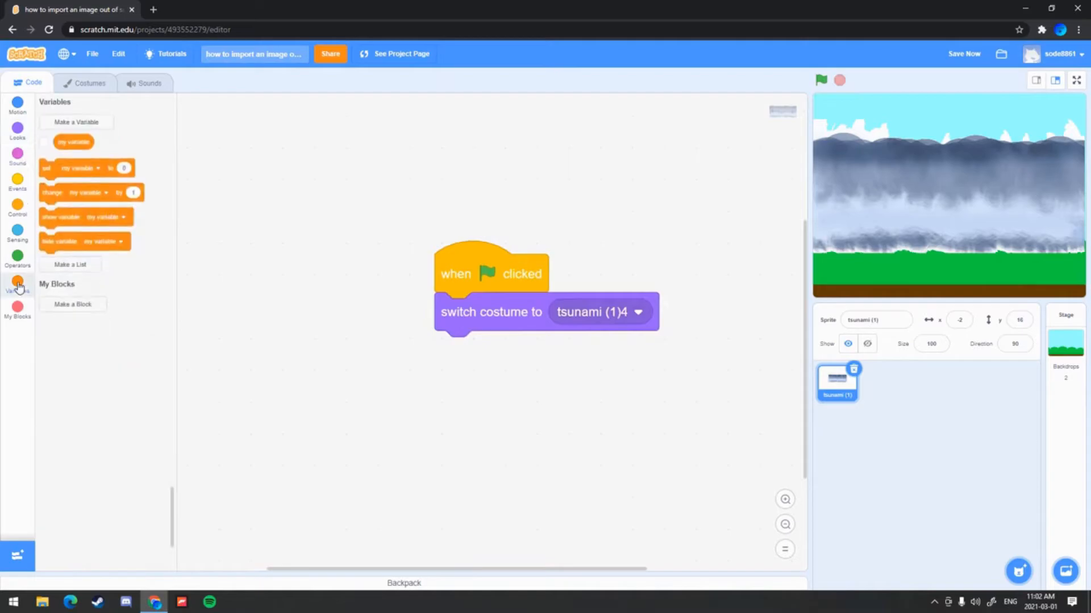
- Create variable fps and set it to 16 after the costume switch
left_click(76, 122)
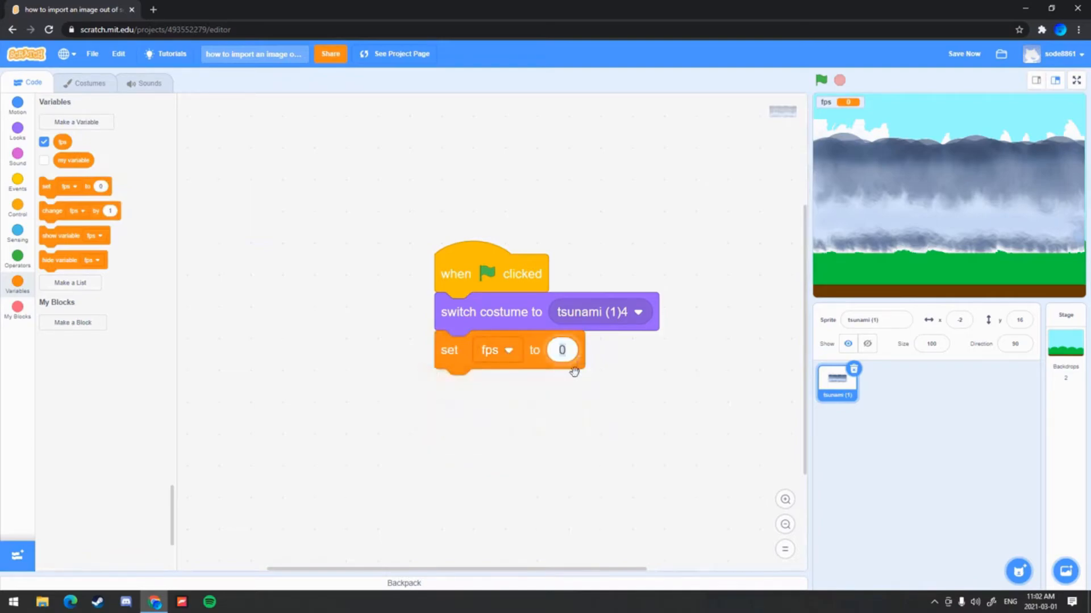
type("16")
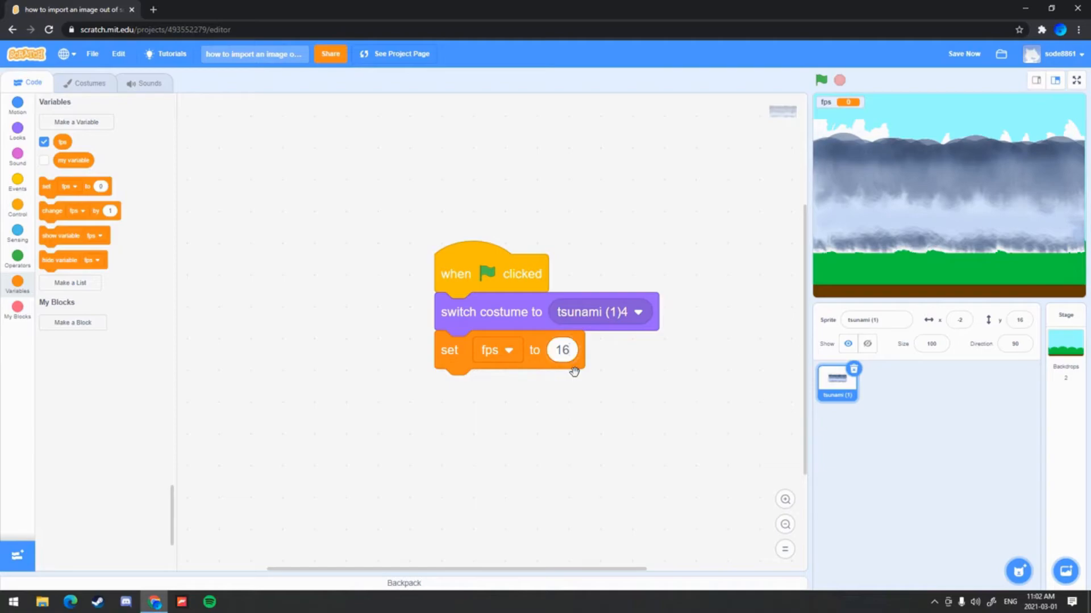
mouse_move(795, 231)
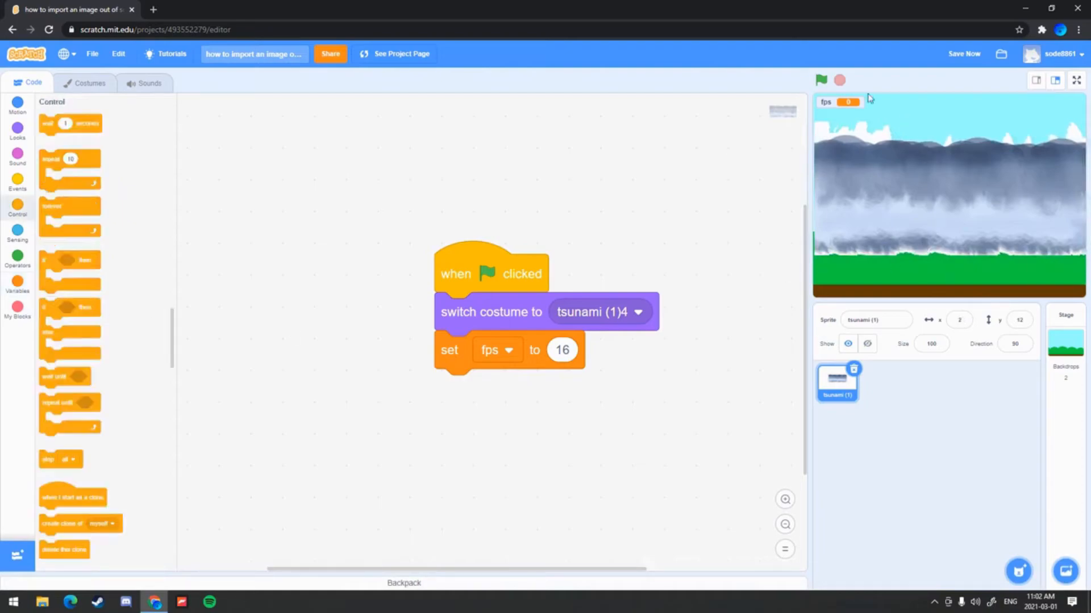
- Add a forever loop with next costume and wait 2 / fps seconds, then run the animation
left_click(820, 80)
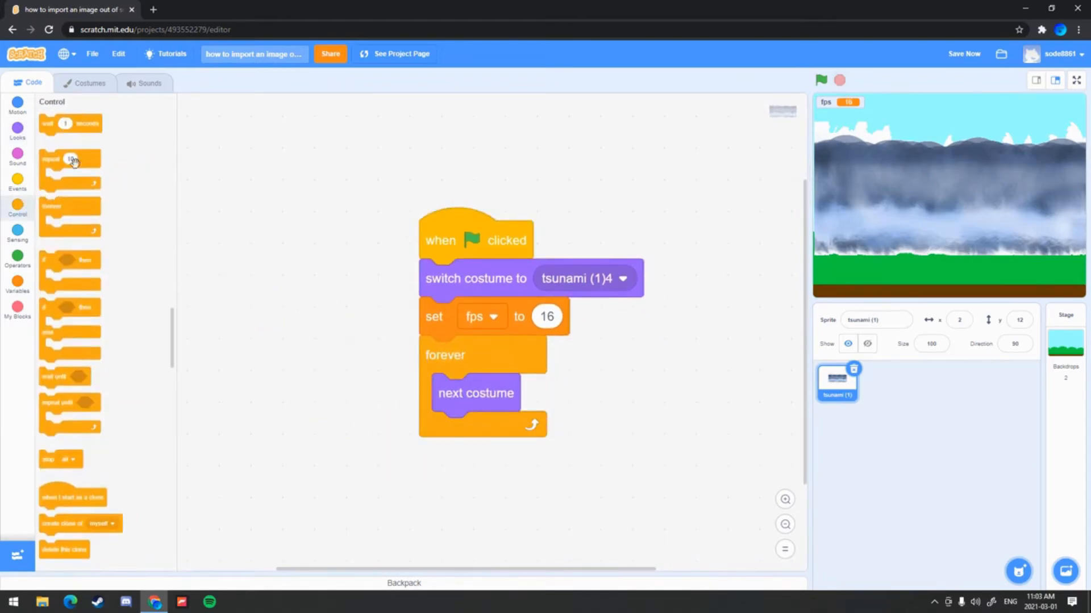
left_click_drag(70, 122, 485, 431)
type("2")
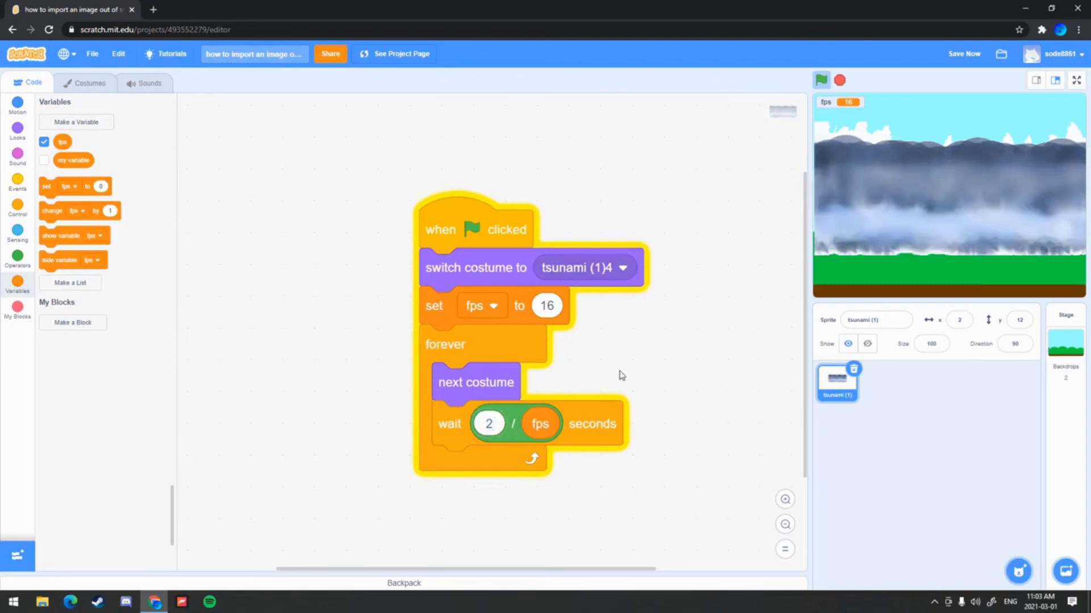
left_click_drag(476, 230, 446, 211)
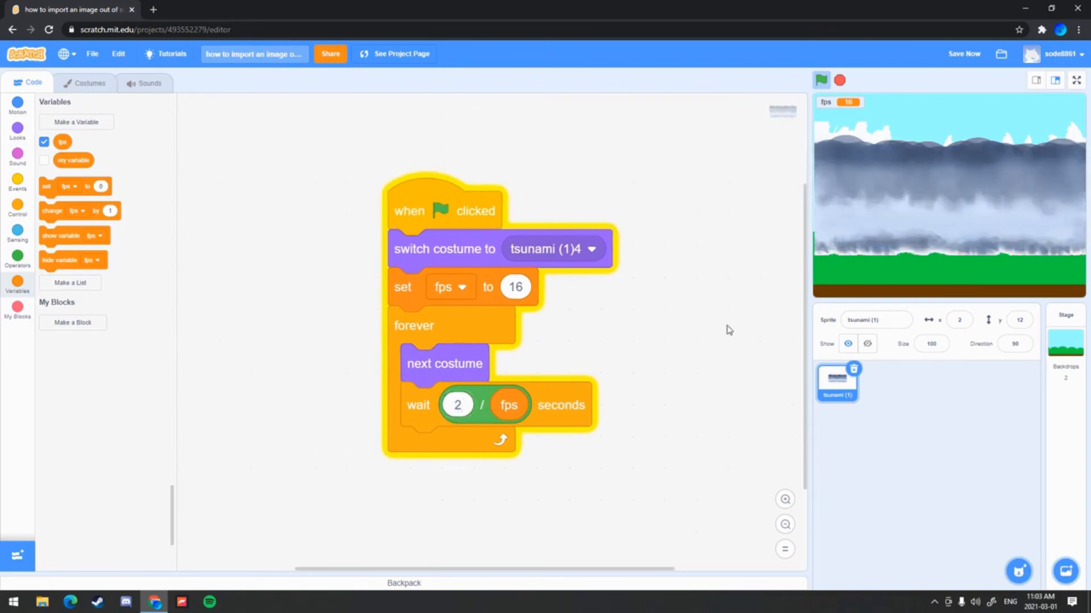
mouse_move(699, 243)
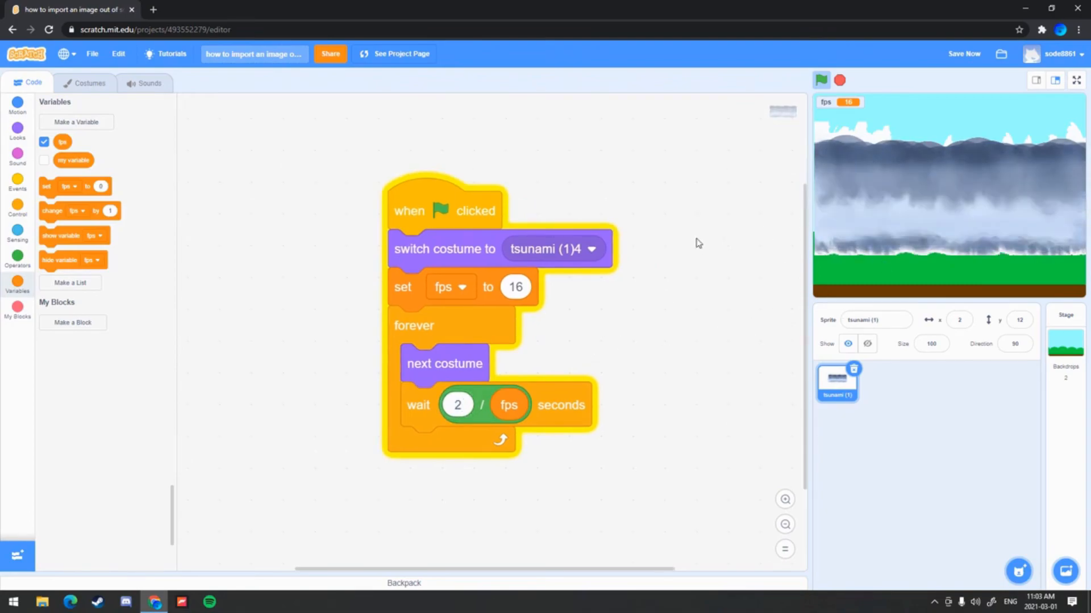